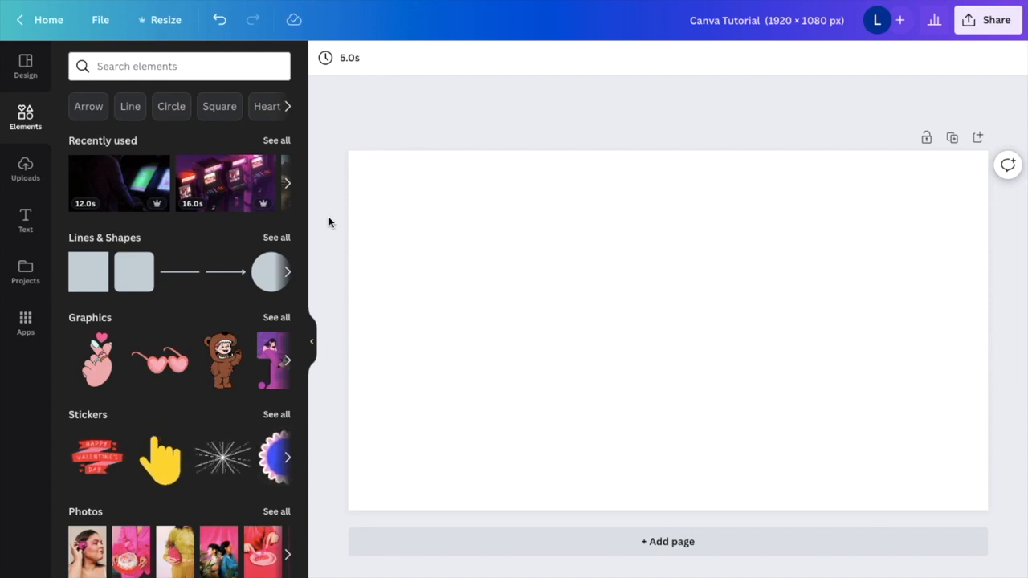
Step: Search the elements library for "computer" and show the video results
{"action": "left_click", "coordinate": [180, 66]}
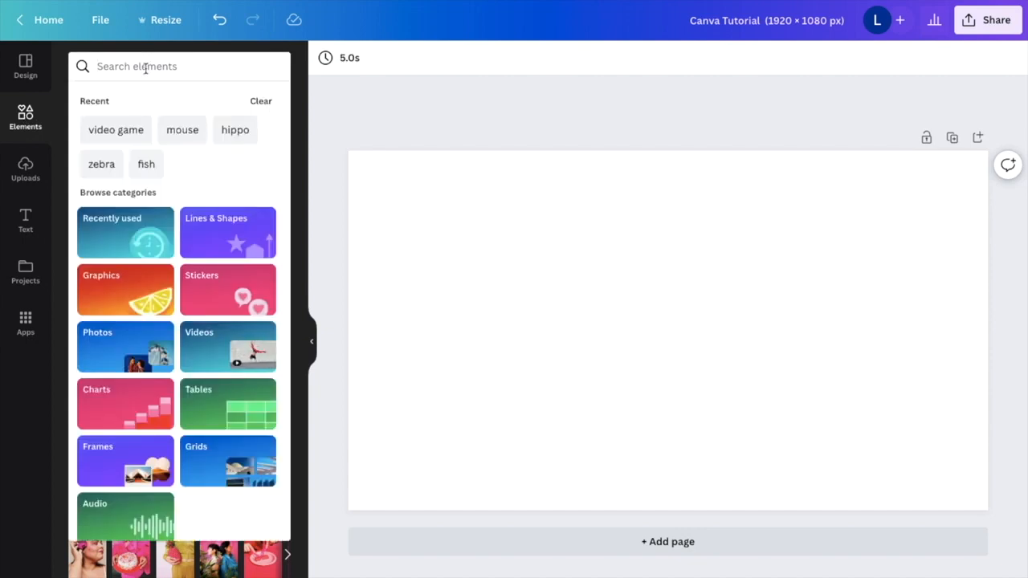
{"action": "type", "text": "computer"}
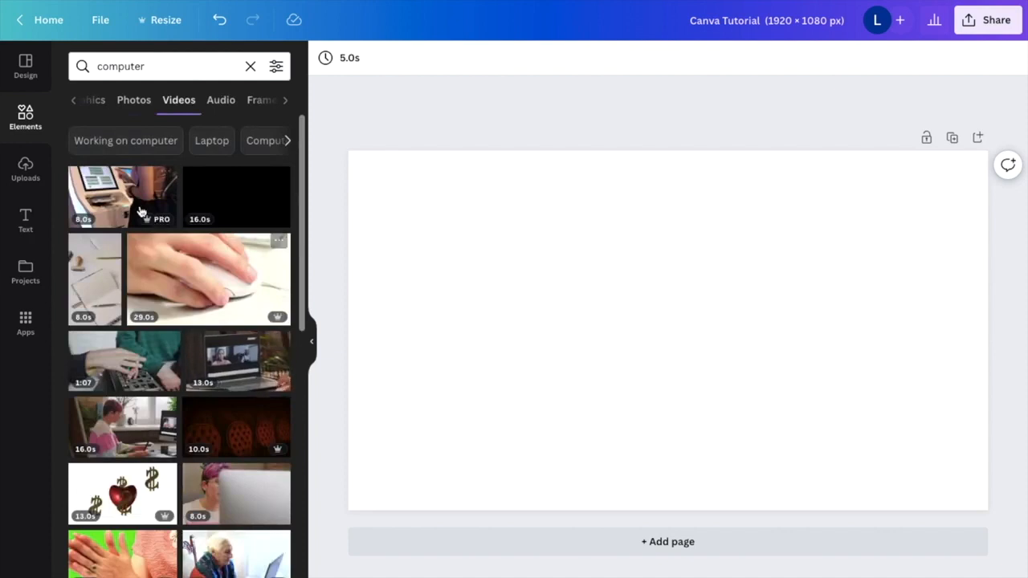
Step: Add the person-at-kiosk stock video and enlarge it to cover the whole 1920×1080 page
{"action": "left_click", "coordinate": [120, 196]}
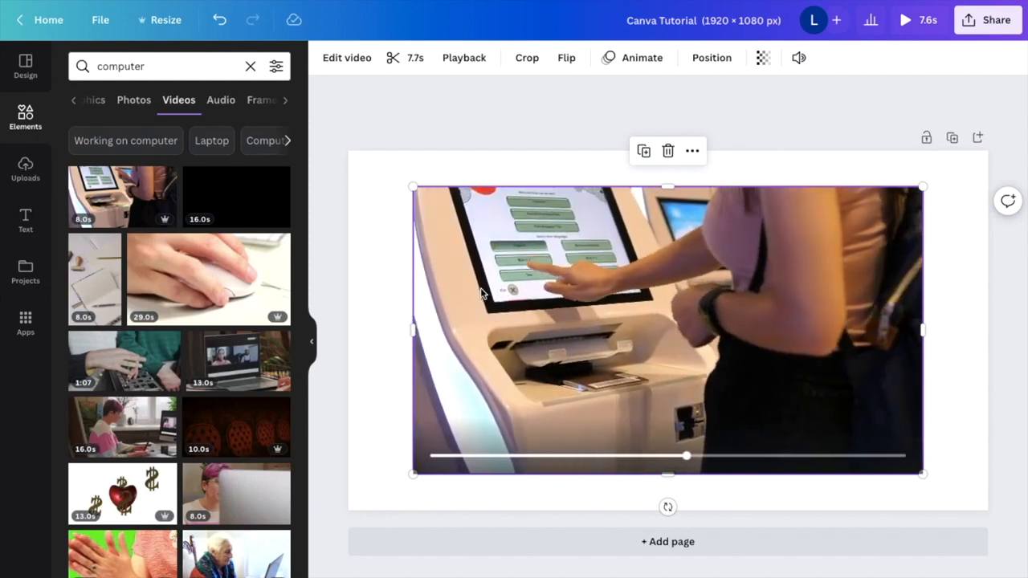
{"action": "left_click", "coordinate": [668, 329]}
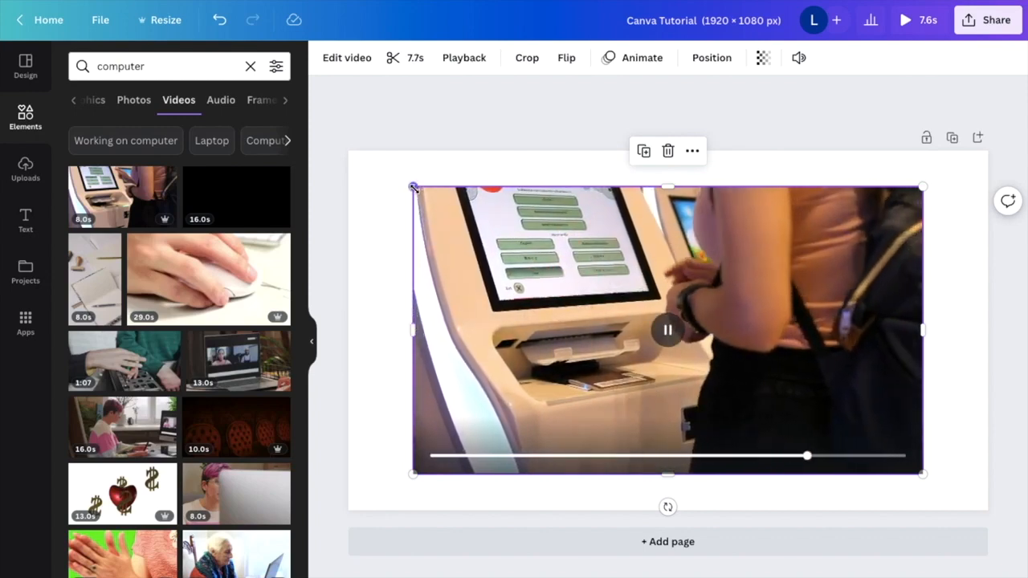
{"action": "left_click_drag", "start_coordinate": [413, 187], "coordinate": [349, 151]}
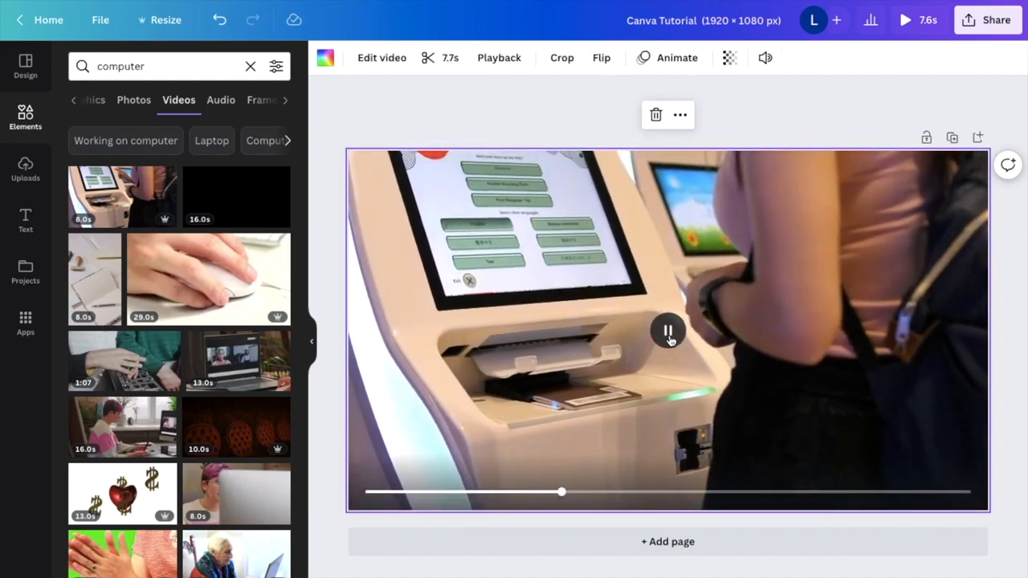
{"action": "left_click", "coordinate": [667, 330]}
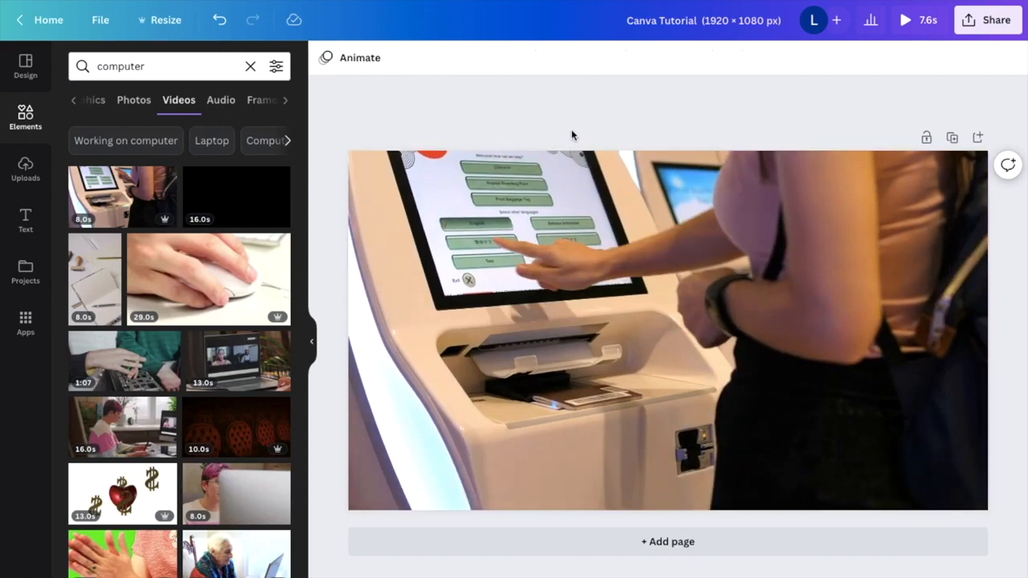
Step: Crop the kiosk video to a close view of the hand touching the touchscreen and confirm with Done
{"action": "left_click", "coordinate": [574, 292]}
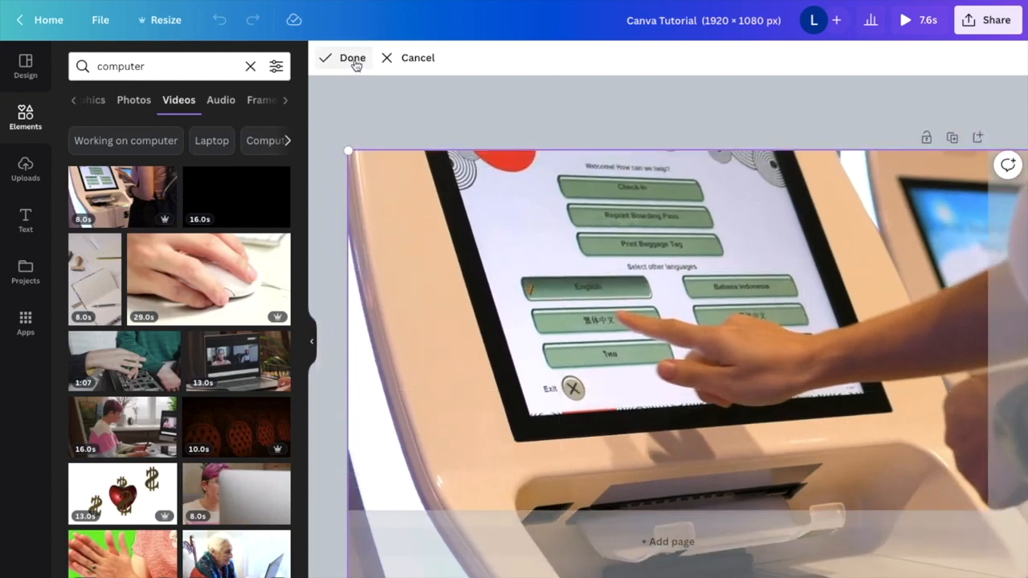
{"action": "left_click", "coordinate": [352, 58]}
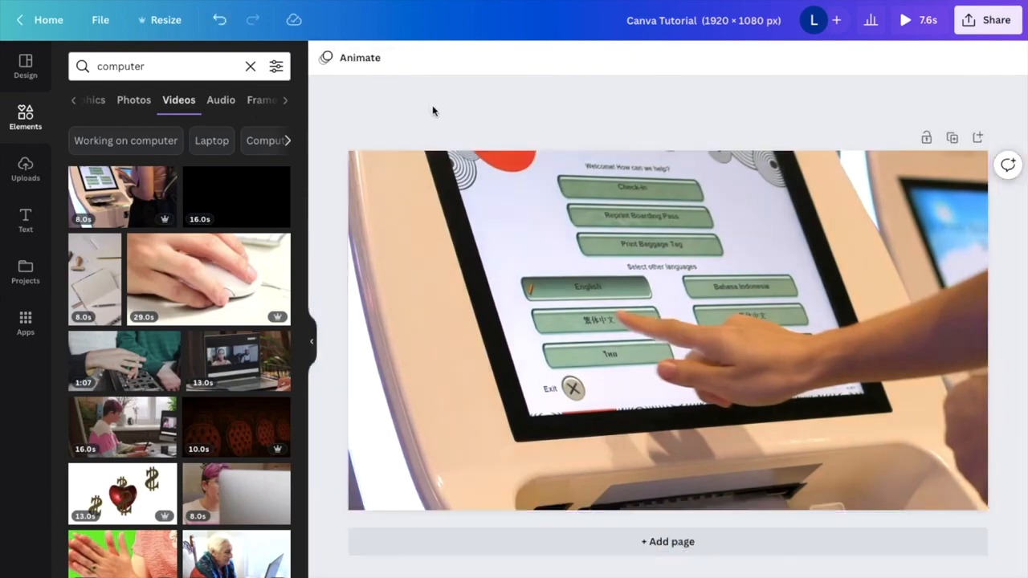
{"action": "left_click", "coordinate": [668, 331]}
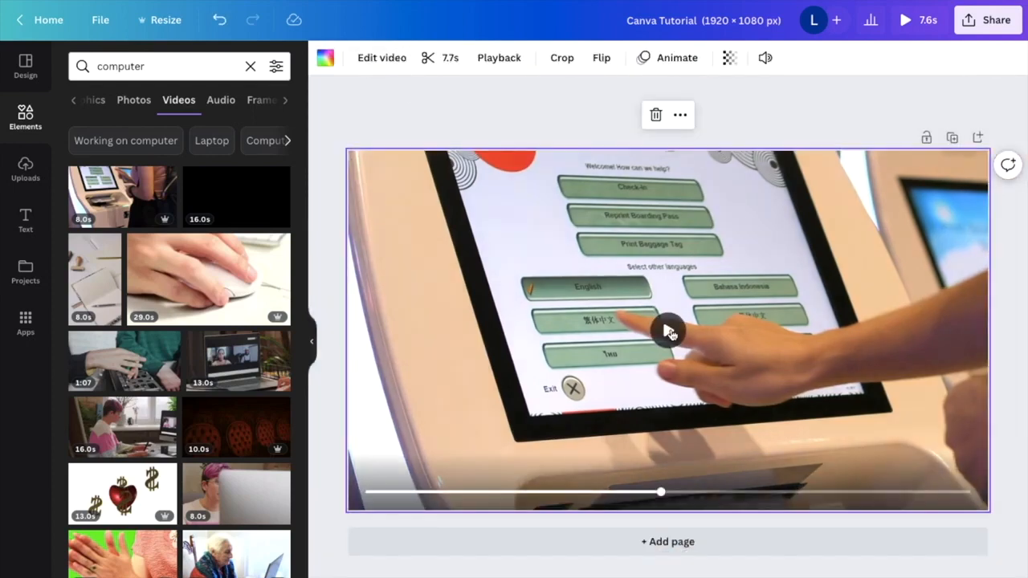